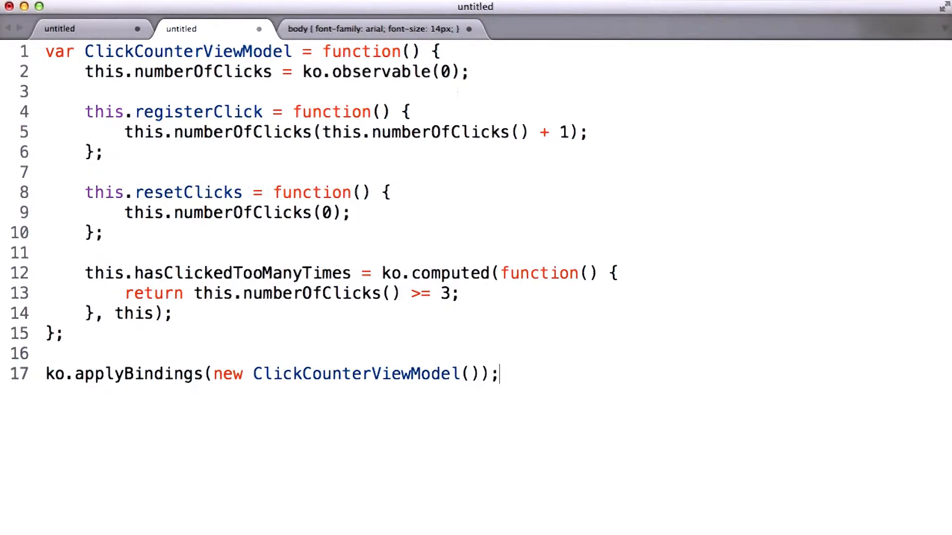
# Step: Switch between the HTML data-bind markup and ClickCounterViewModel script tabs, ending on the HTML
pyautogui.click(60, 29)
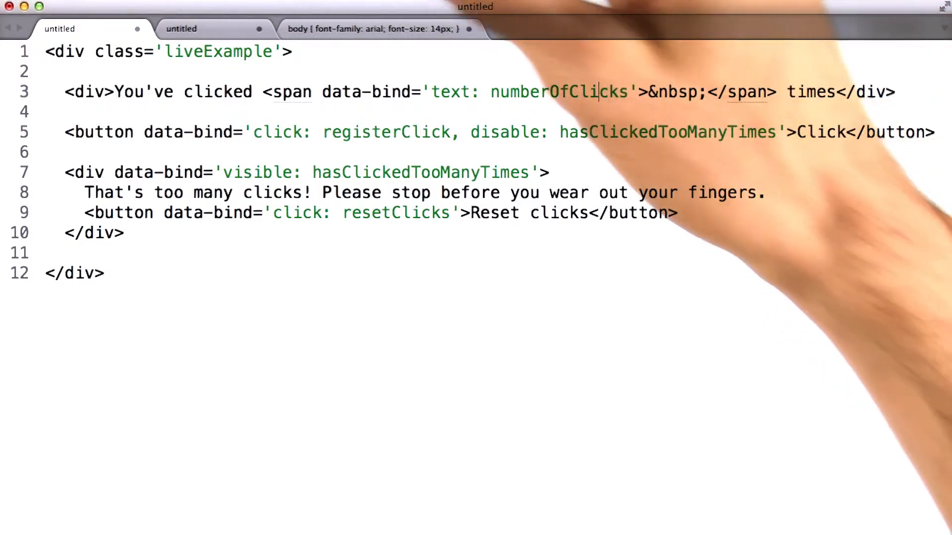
pyautogui.click(181, 28)
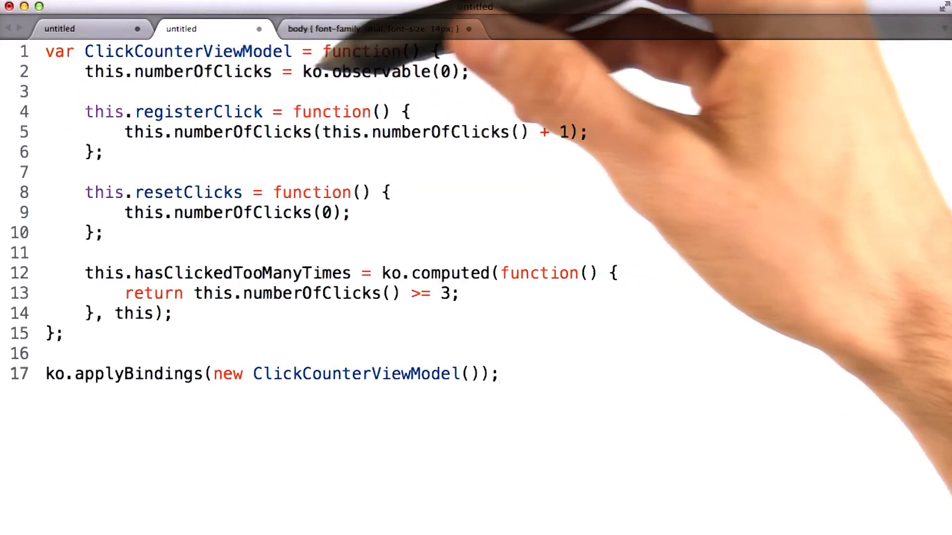
pyautogui.click(60, 29)
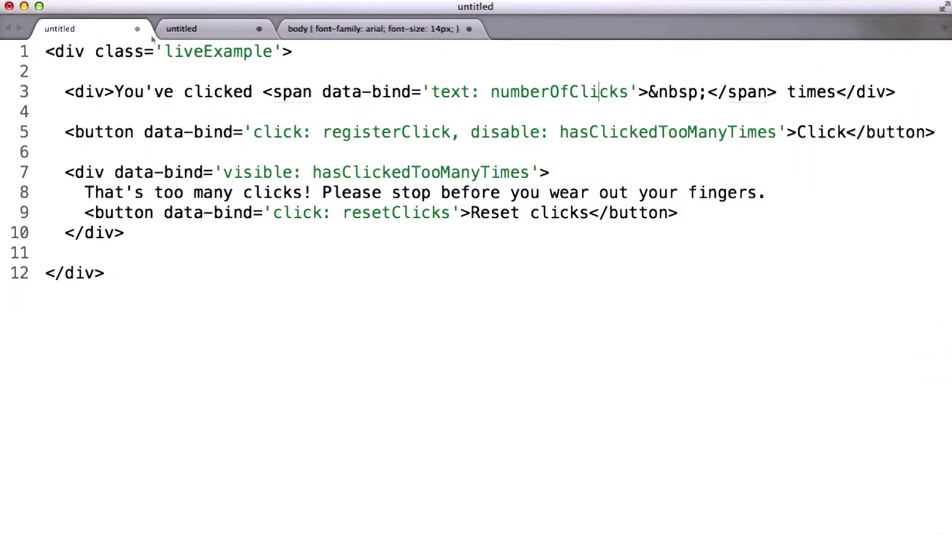